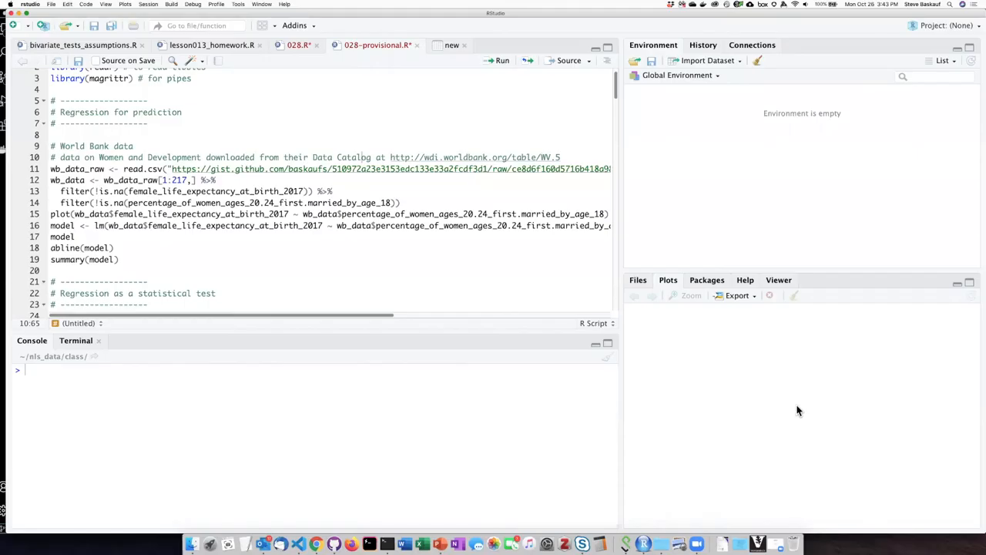
mouse_move(766, 413)
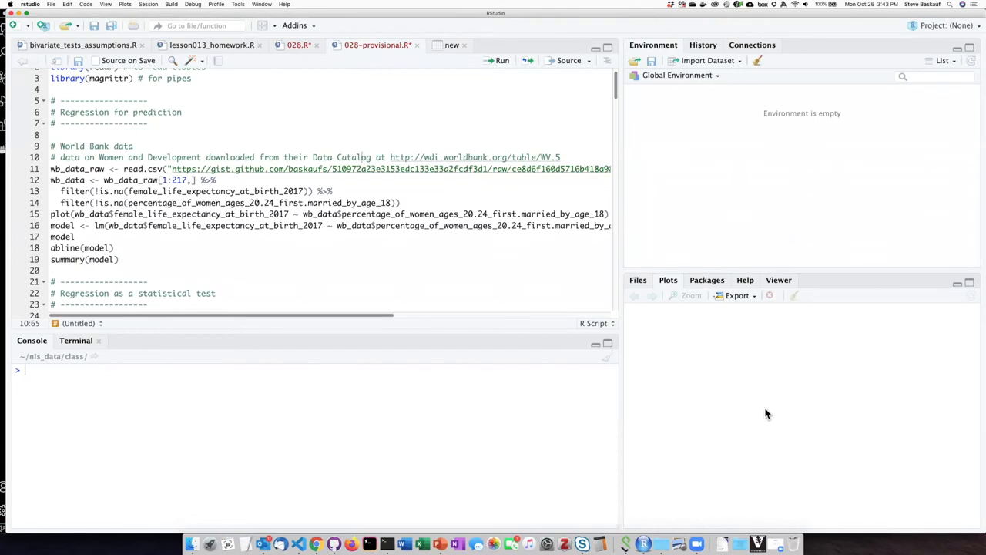
mouse_move(761, 416)
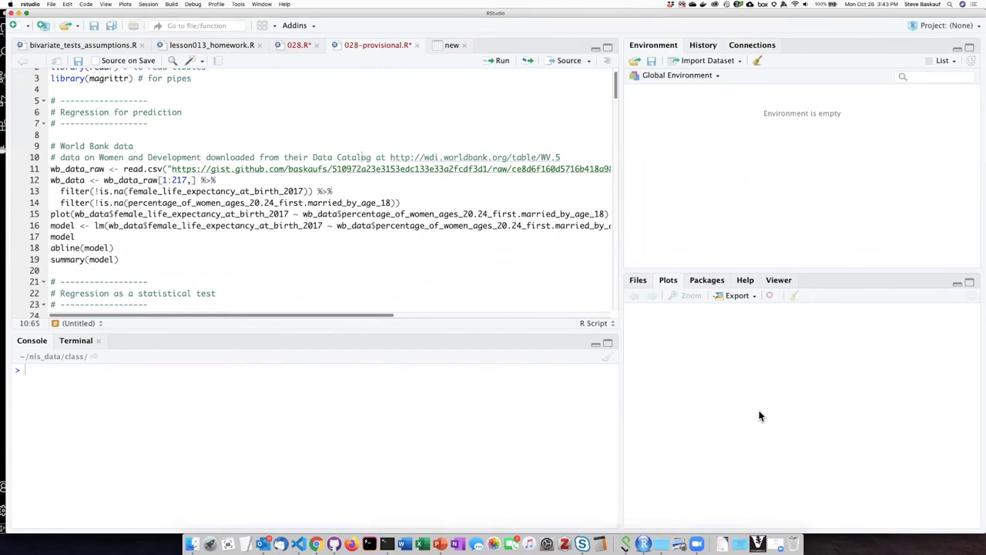
mouse_move(445, 444)
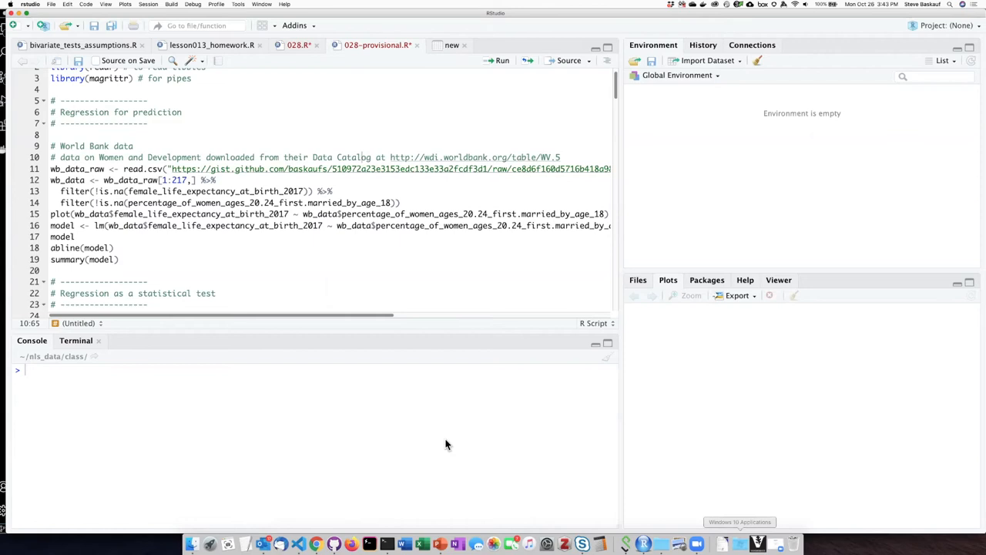
mouse_move(445, 157)
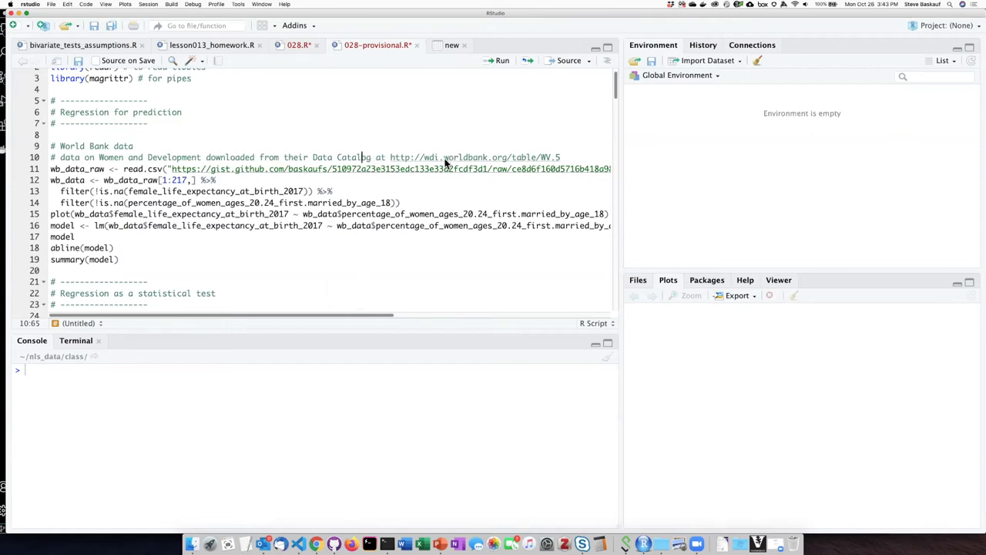
mouse_move(430, 145)
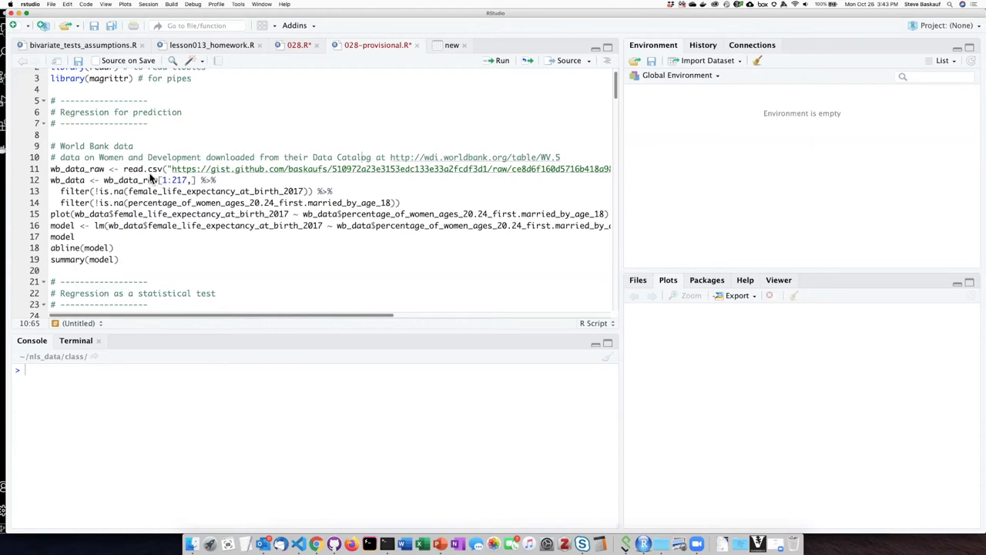
mouse_move(127, 174)
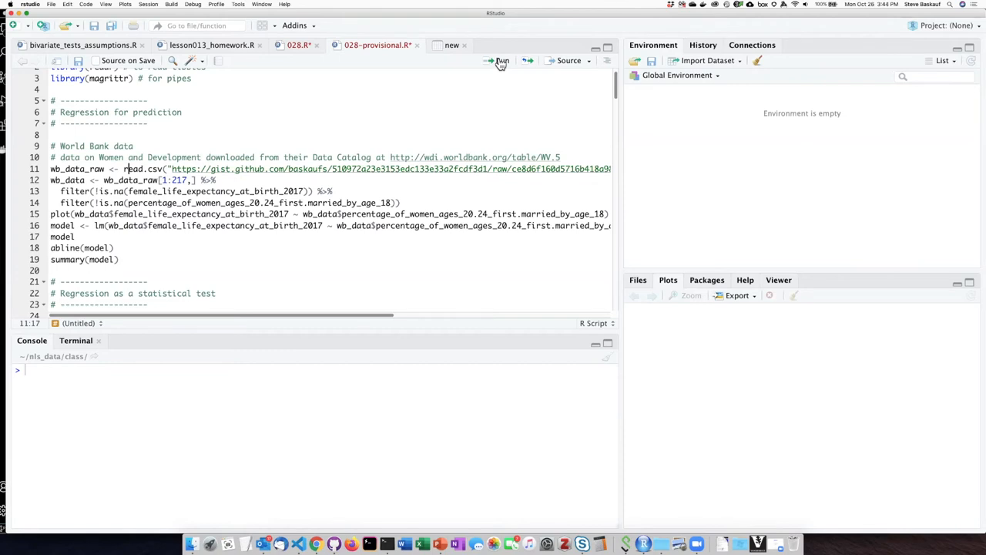
Step: Read the World Bank CSV into wb_data_raw (229 obs. of 12 variables) and inspect it in the data viewer
click(499, 61)
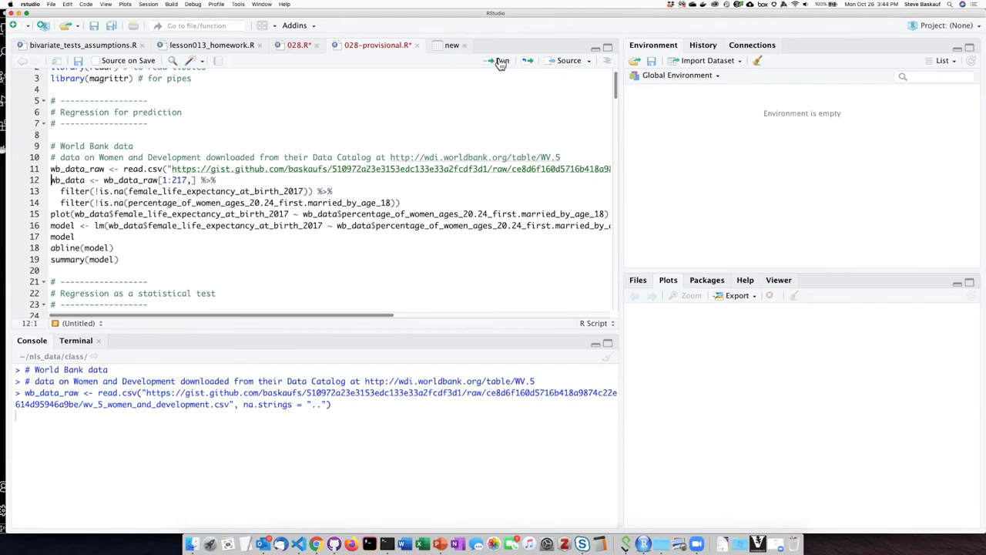
click(500, 60)
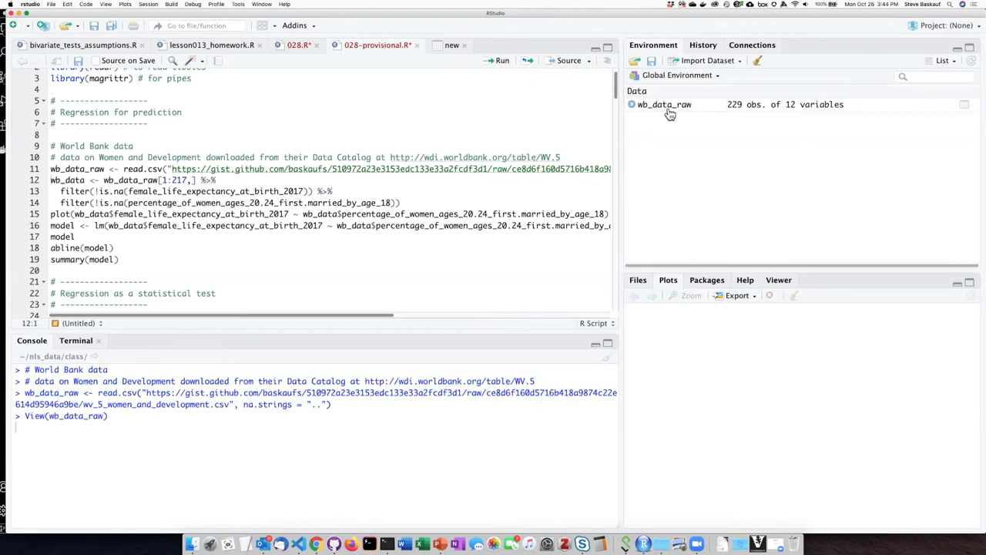
click(664, 105)
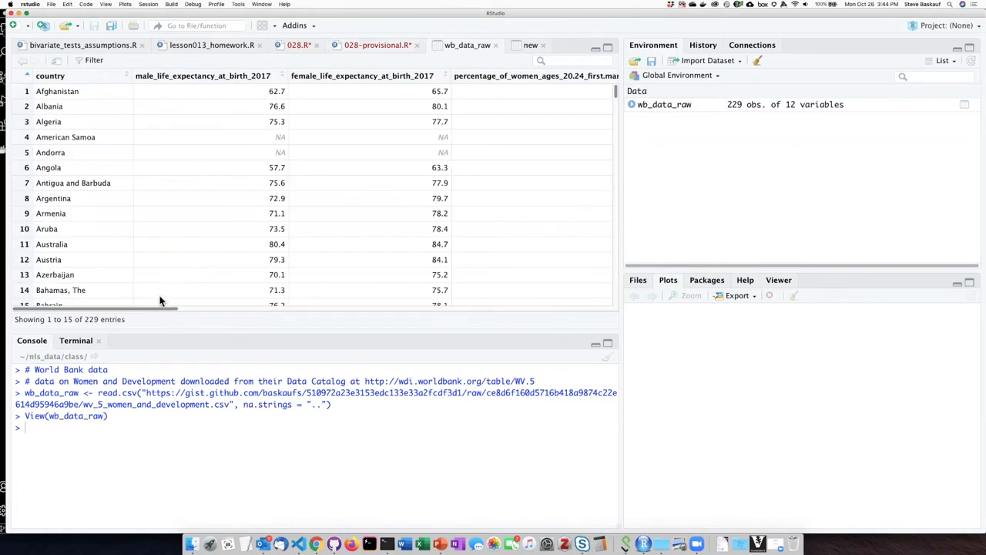
scroll(down, 3)
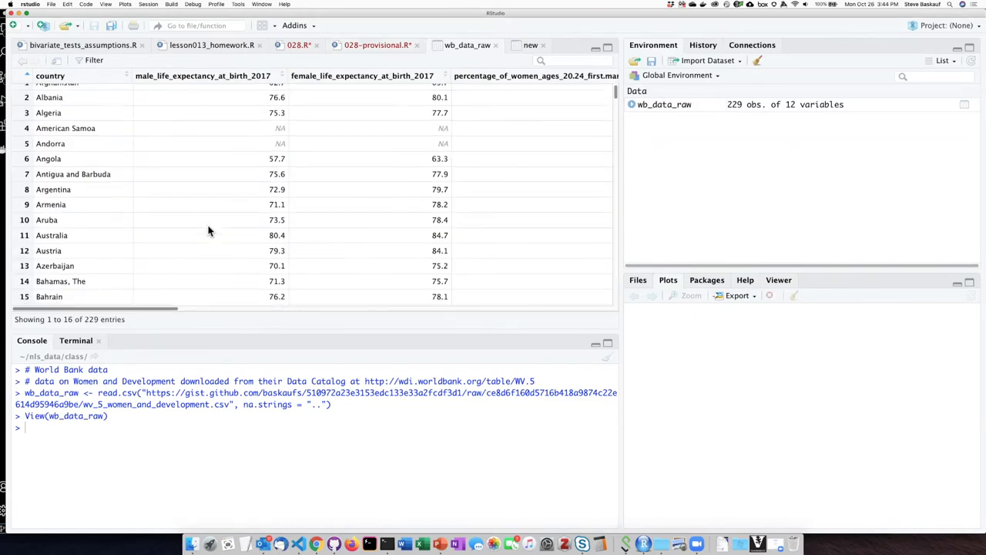
scroll(up, 3)
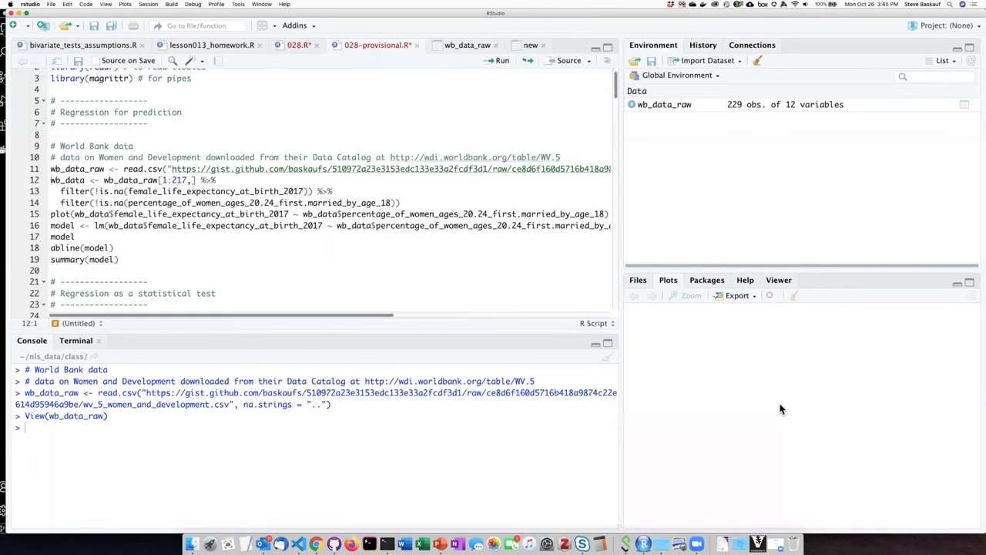
mouse_move(748, 401)
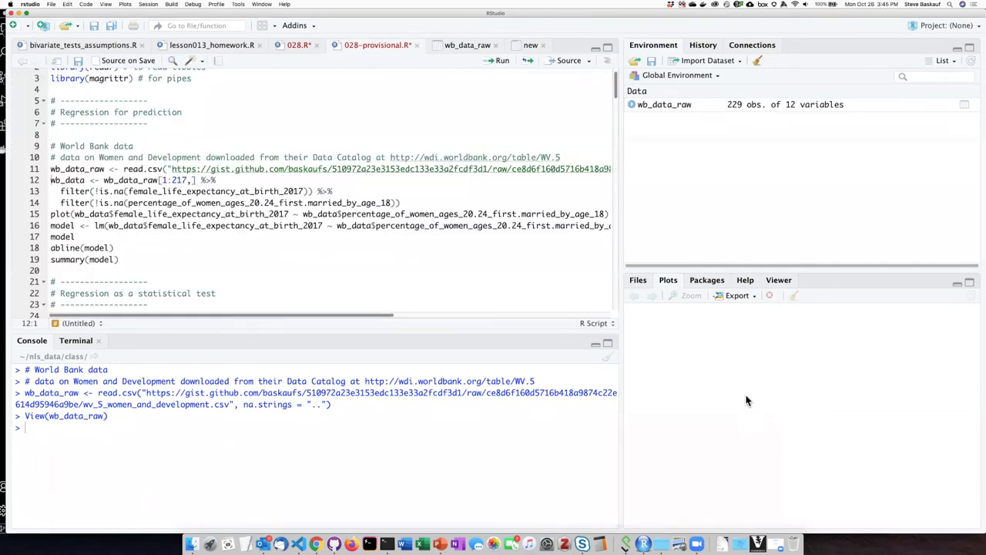
mouse_move(466, 268)
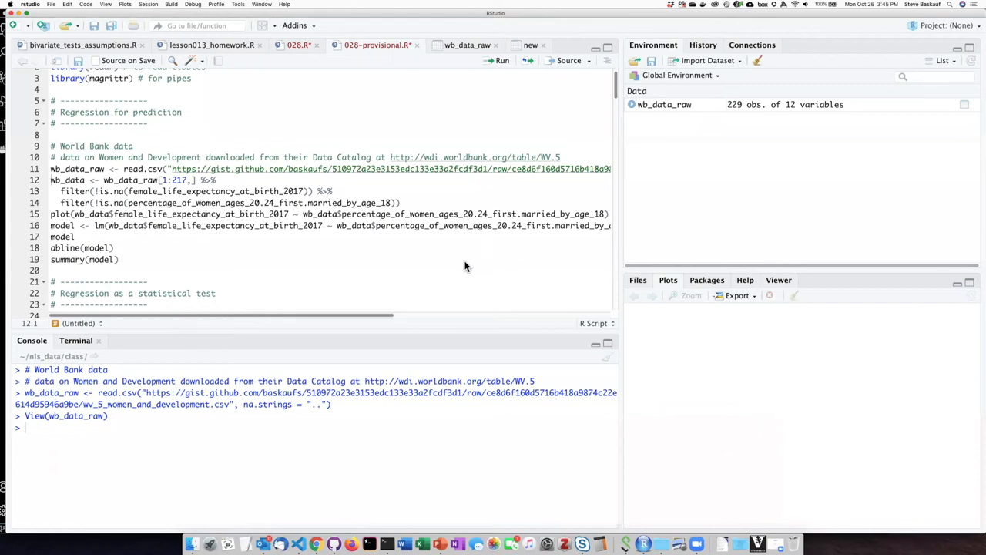
mouse_move(458, 266)
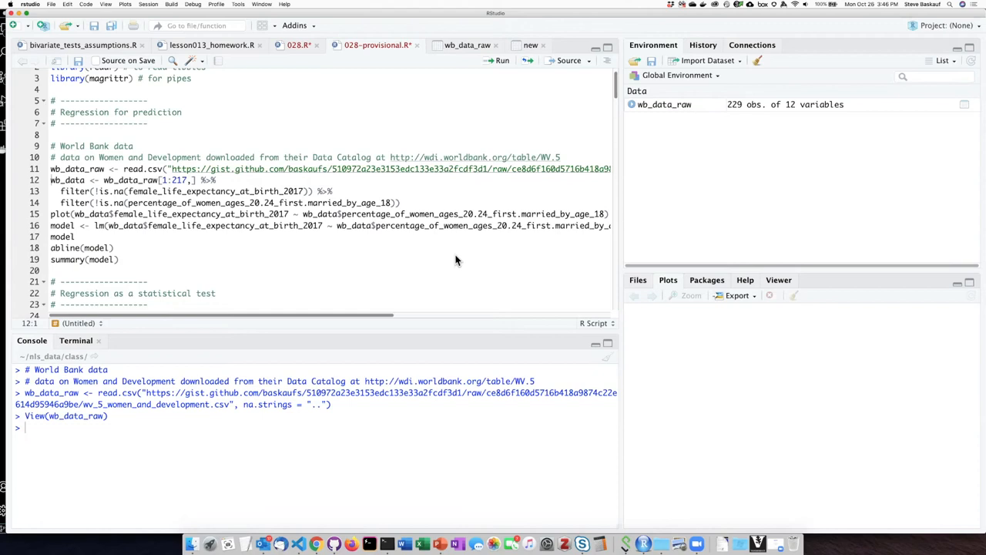
mouse_move(362, 322)
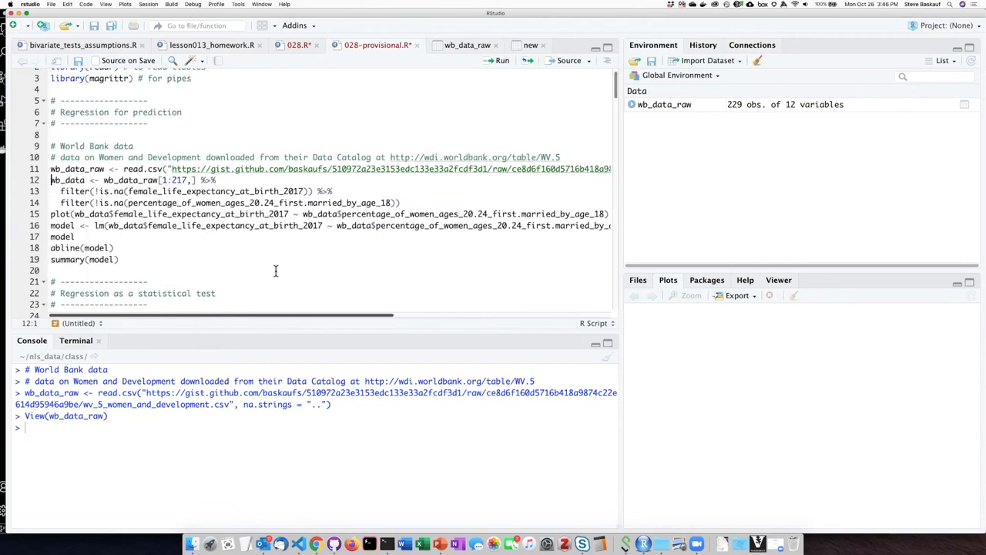
mouse_move(291, 268)
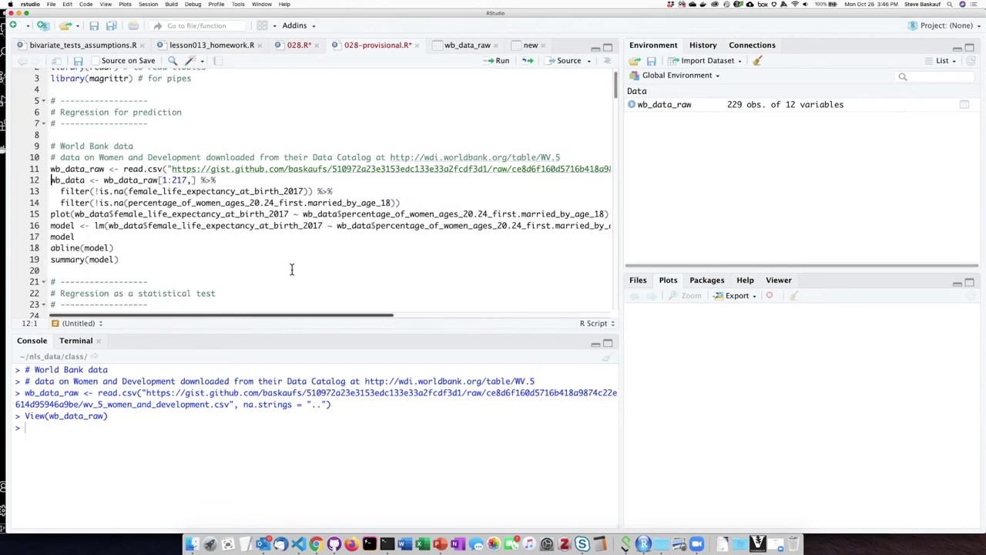
mouse_move(329, 265)
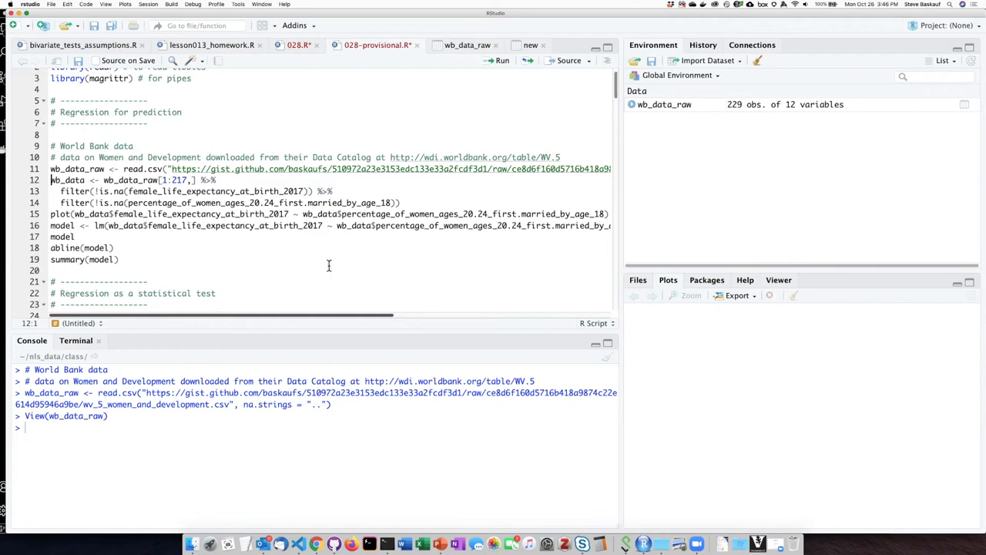
mouse_move(388, 244)
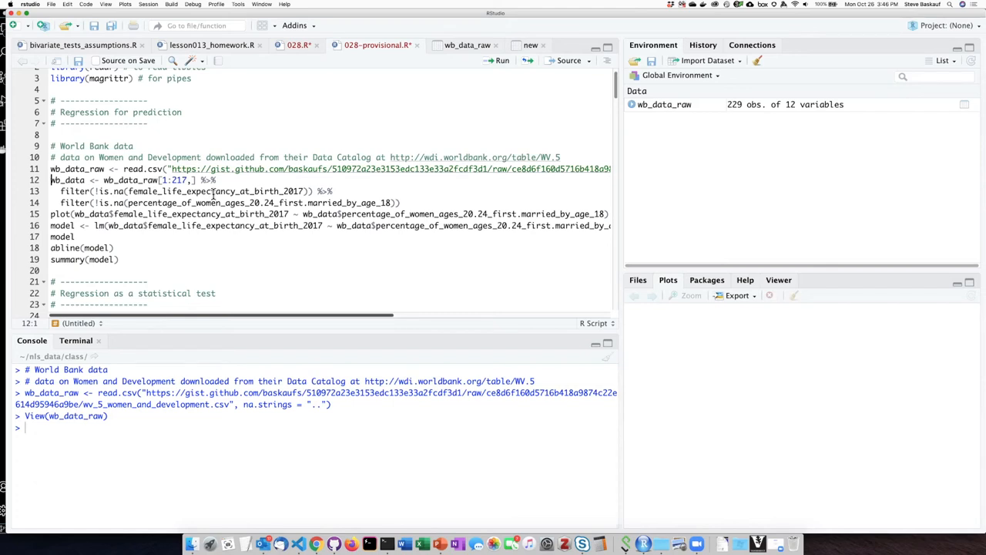
mouse_move(357, 182)
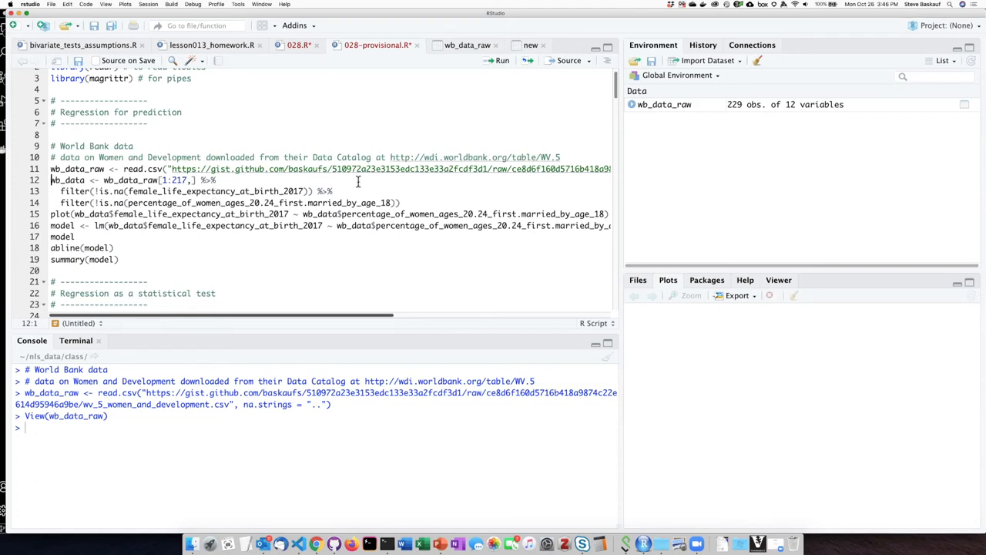
mouse_move(447, 182)
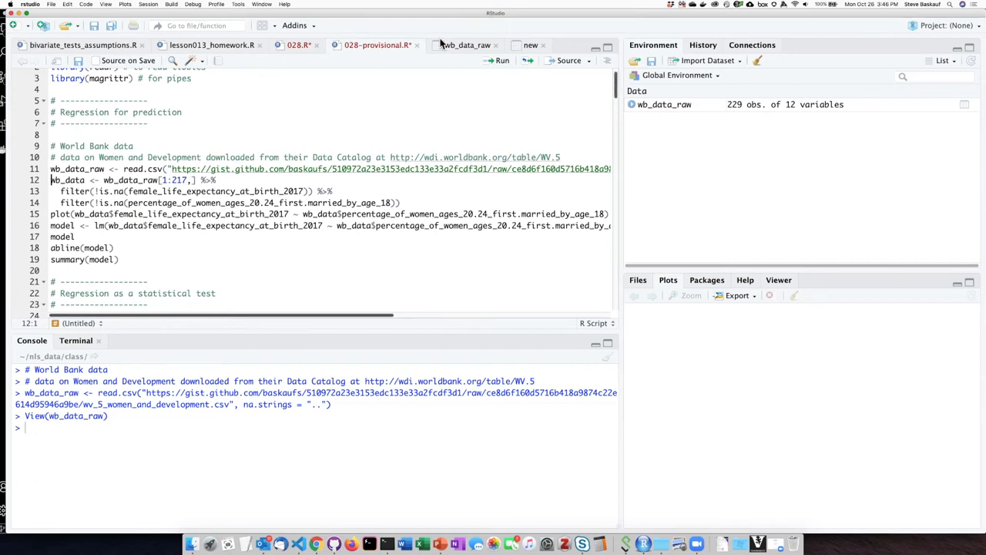
click(465, 44)
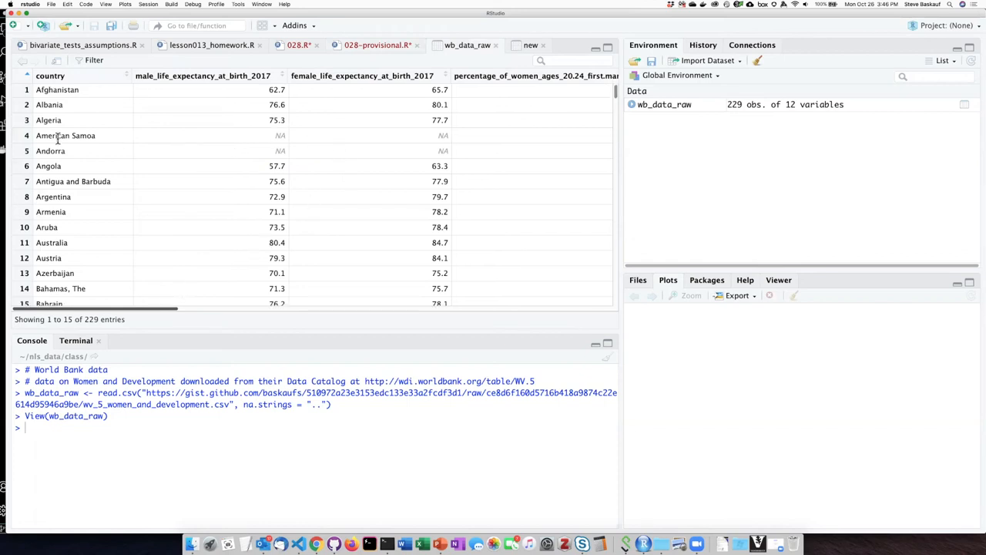
mouse_move(419, 198)
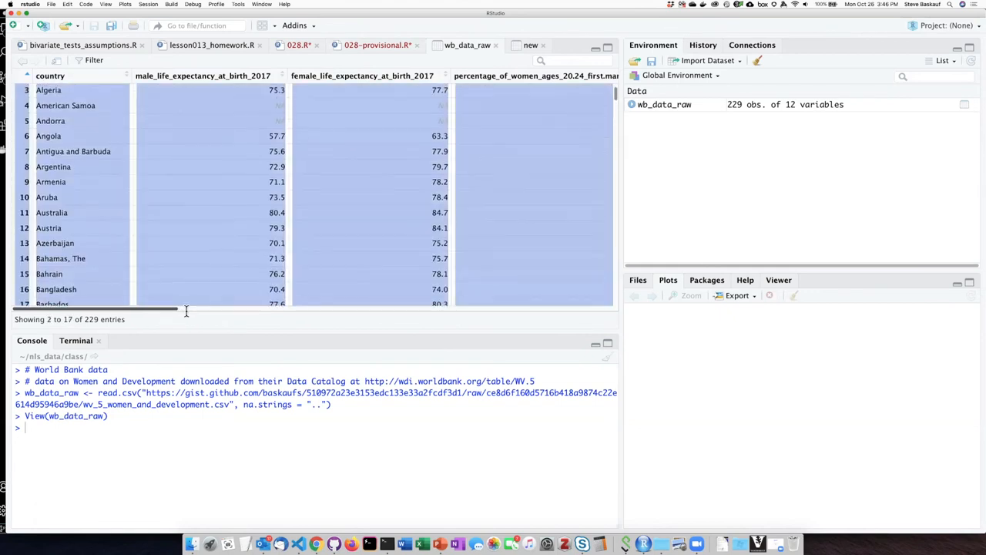
scroll(down, 3)
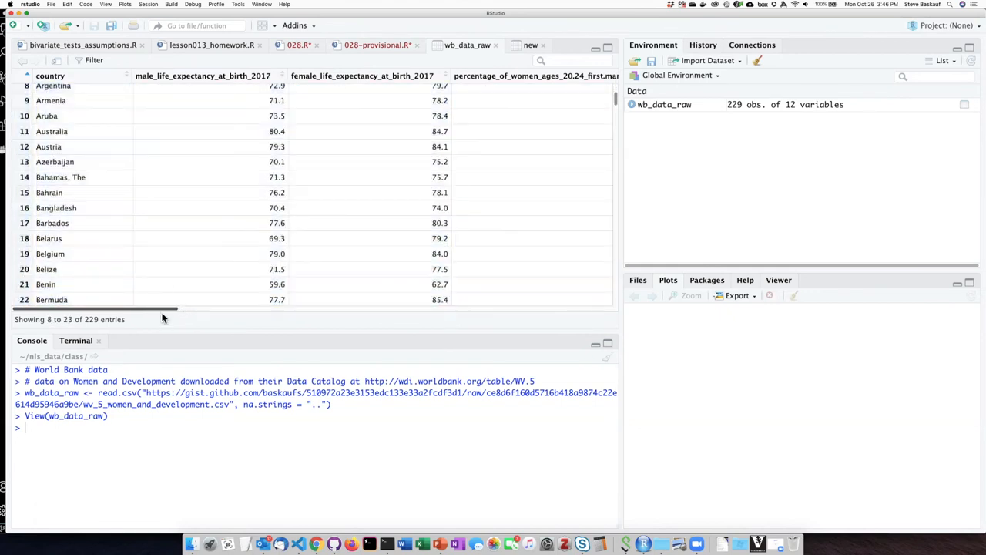
scroll(right, 3)
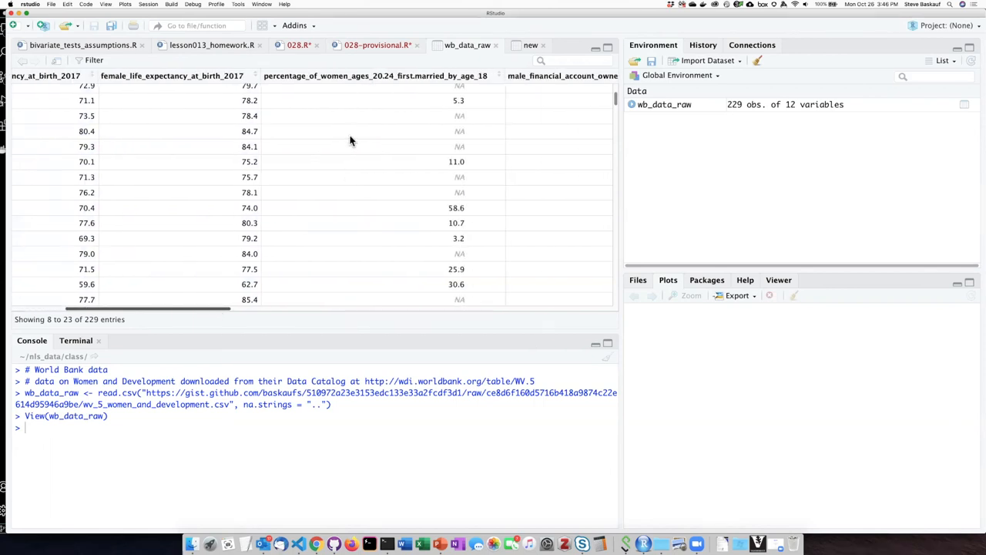
mouse_move(397, 145)
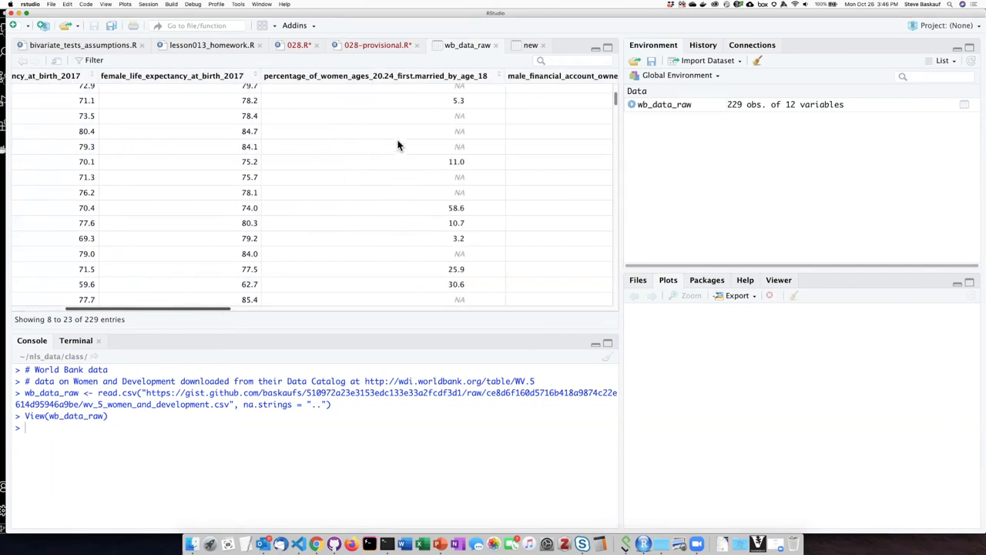
scroll(up, 3)
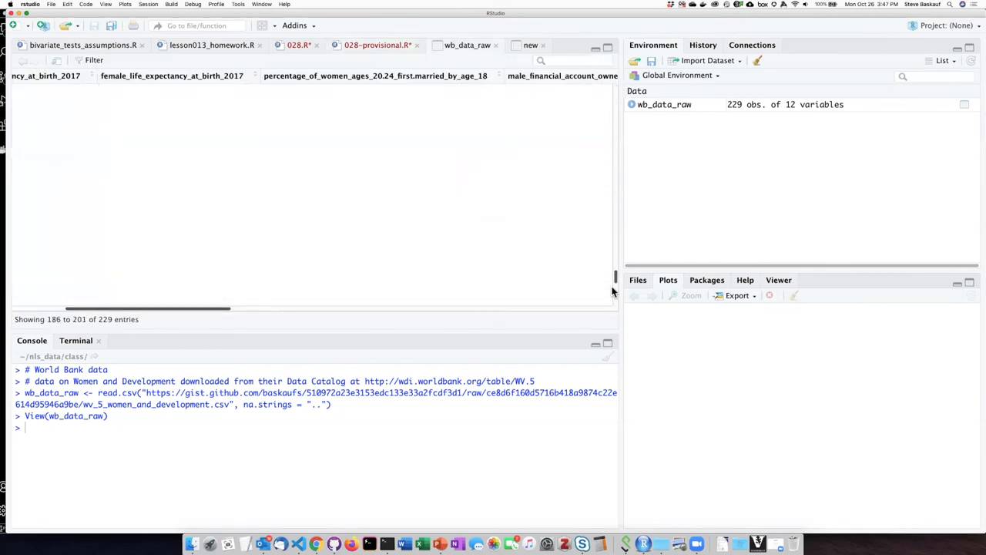
scroll(down, 3)
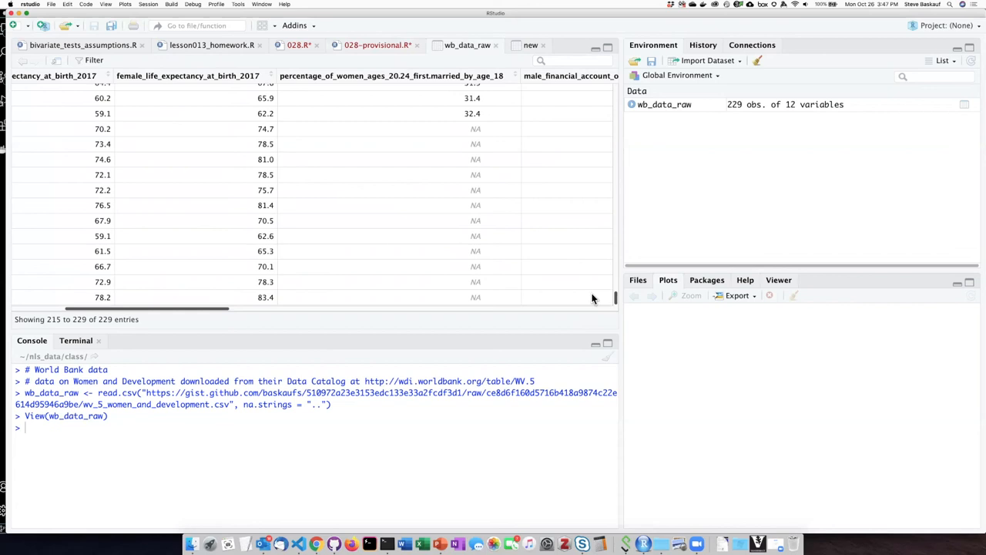
scroll(left, 3)
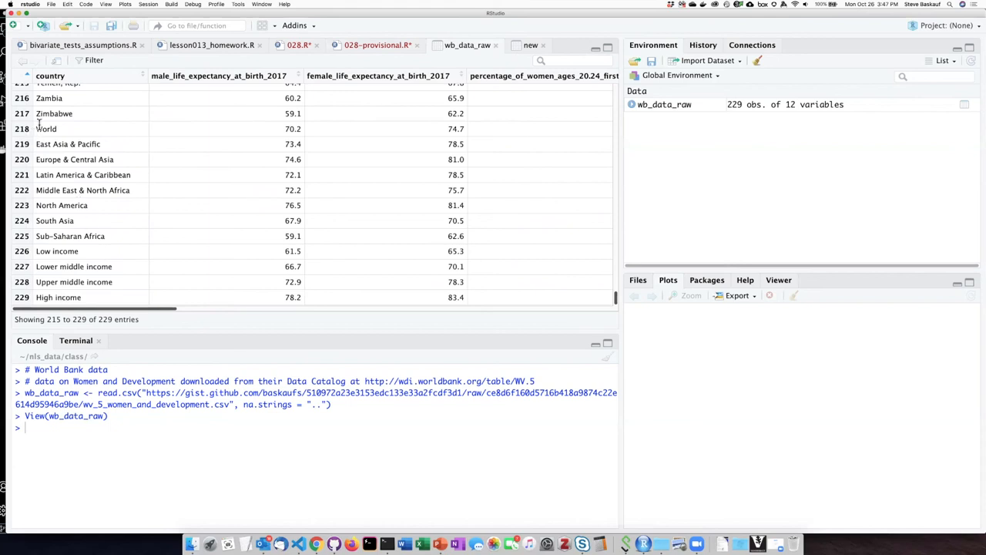
mouse_move(77, 121)
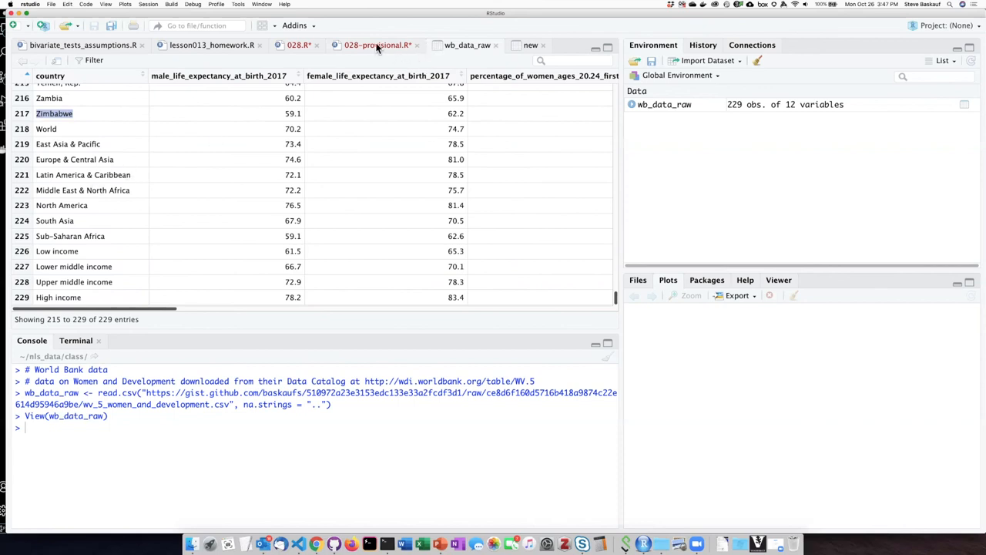
click(376, 45)
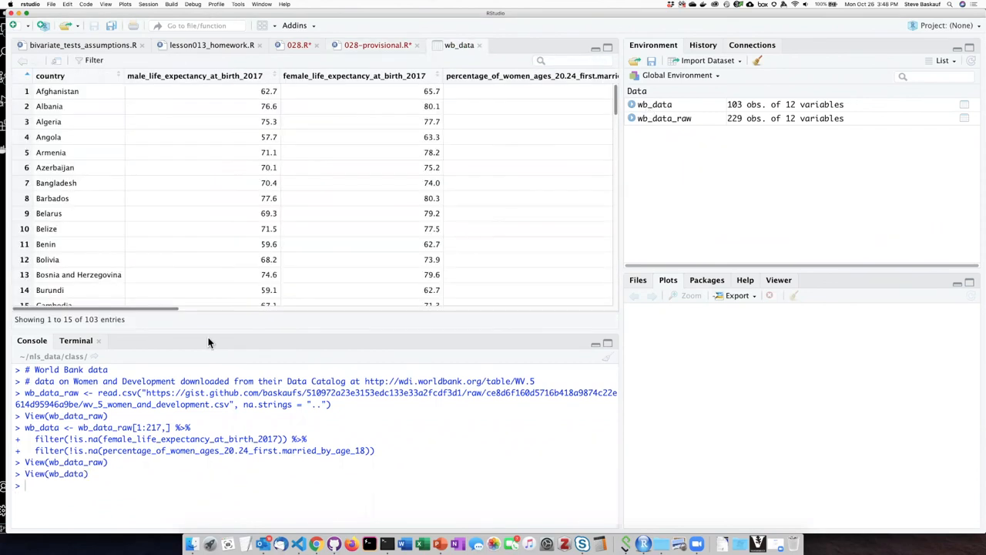
mouse_move(151, 316)
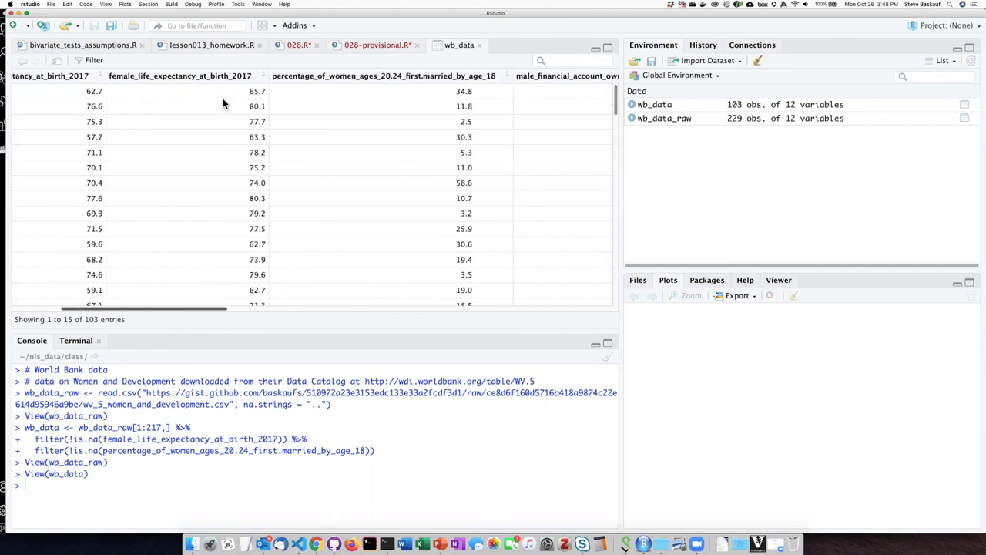
Step: Scroll through the 103-row wb_data table (Afghanistan to Zimbabwe) confirming no missing values, then return to 028-provisional.R
scroll(down, 3)
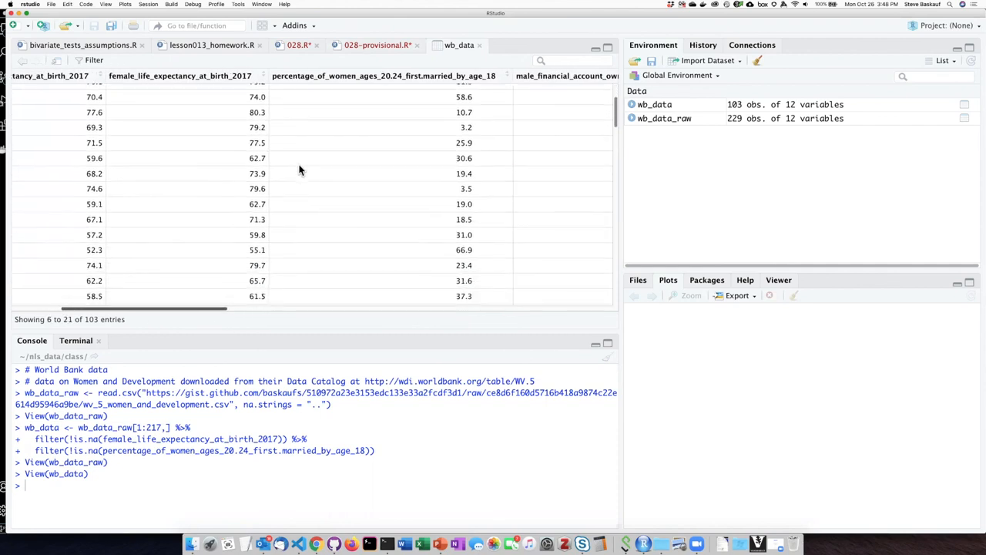
scroll(down, 3)
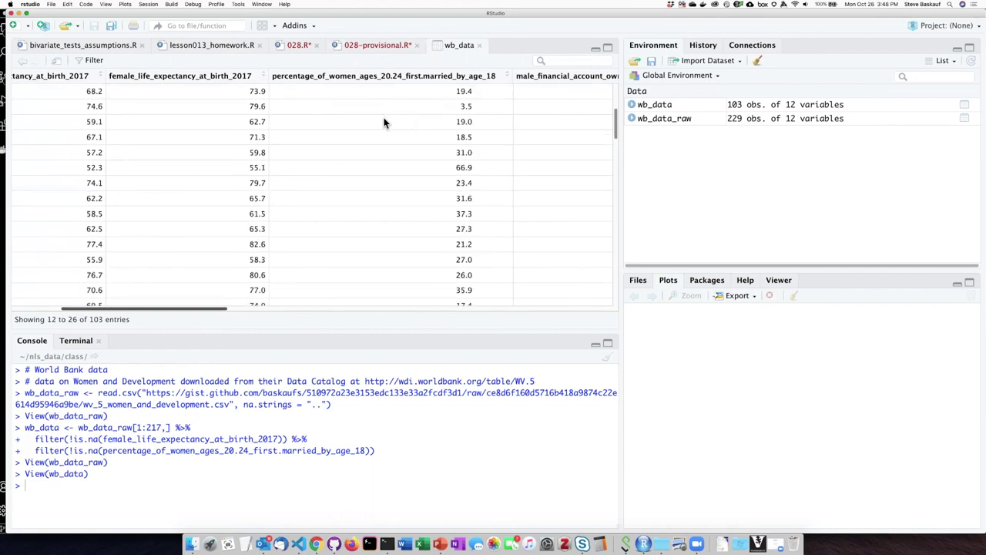
scroll(down, 3)
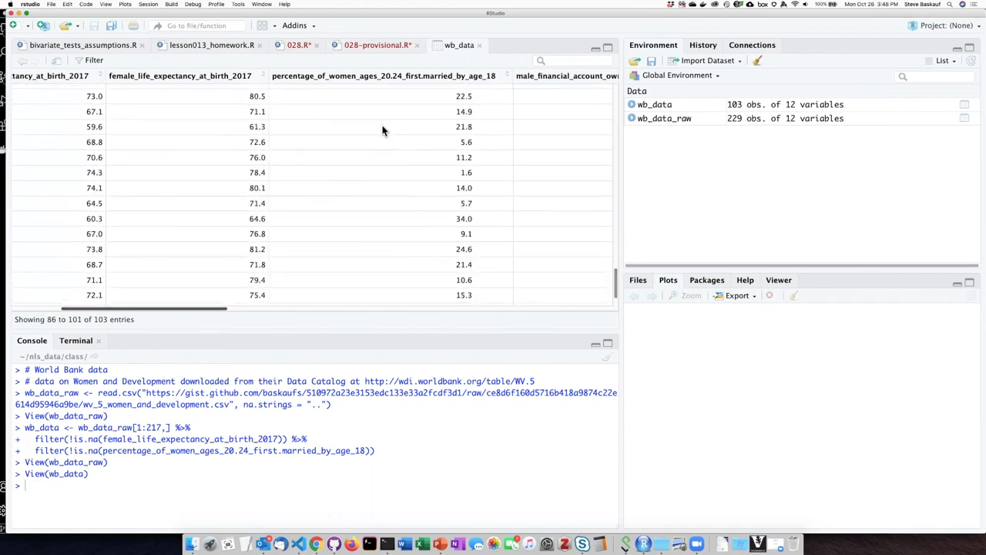
scroll(left, 3)
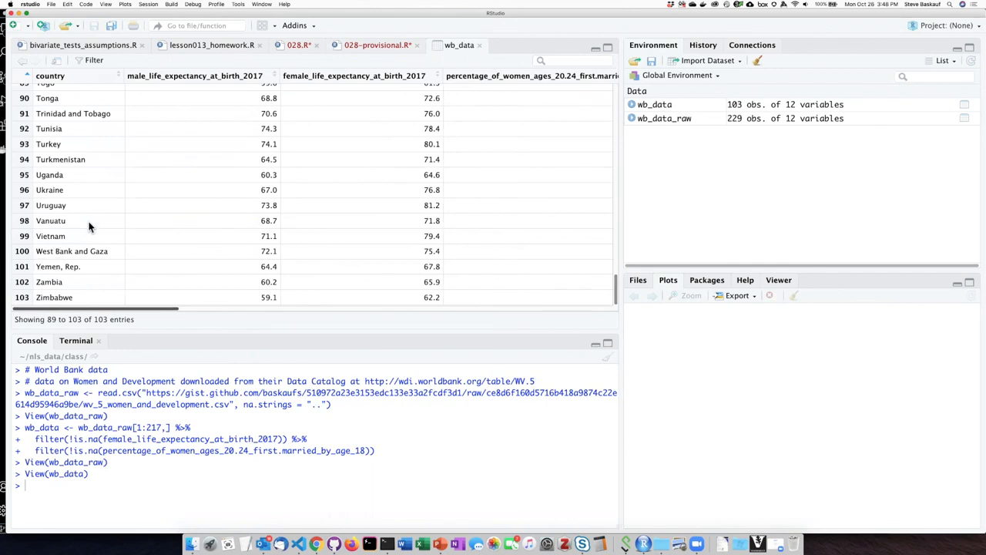
scroll(up, 3)
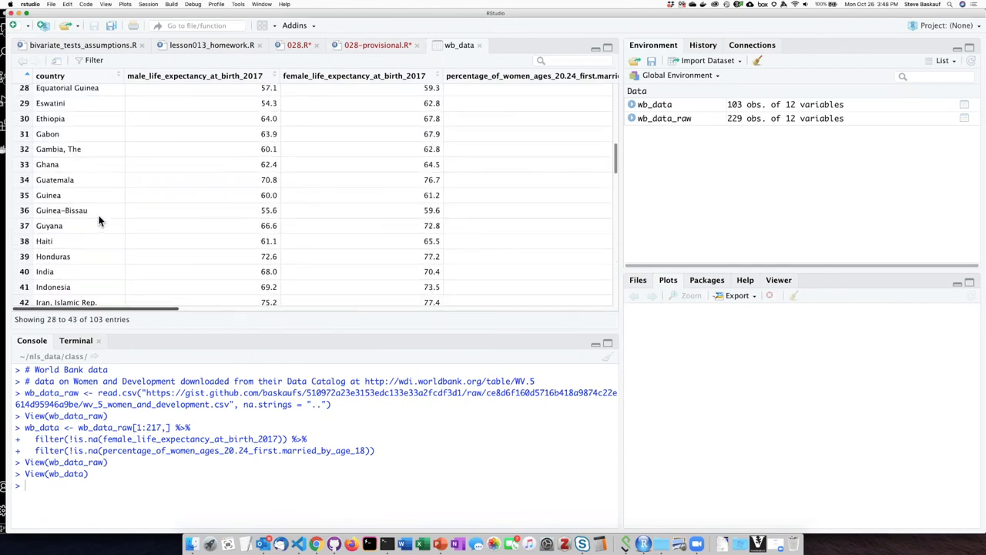
scroll(up, 3)
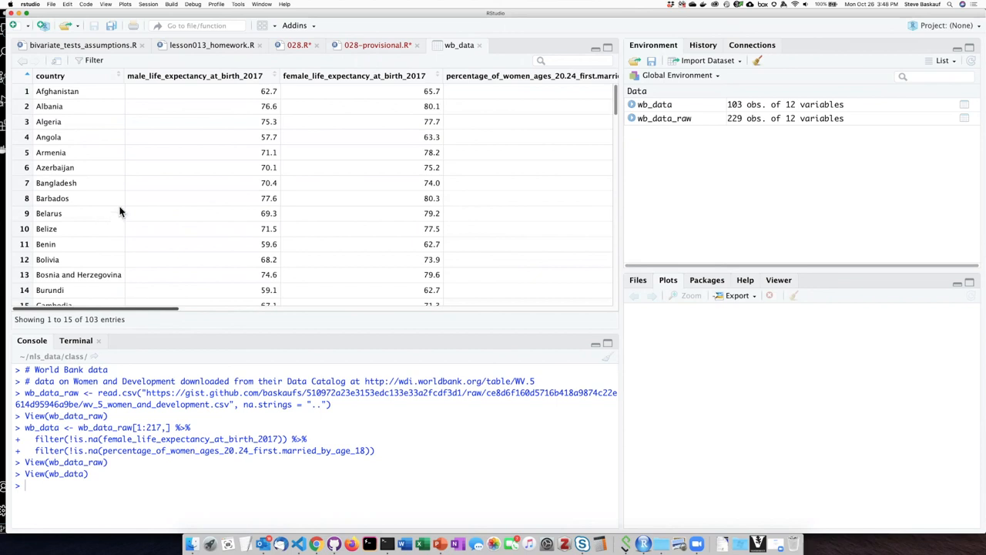
scroll(down, 3)
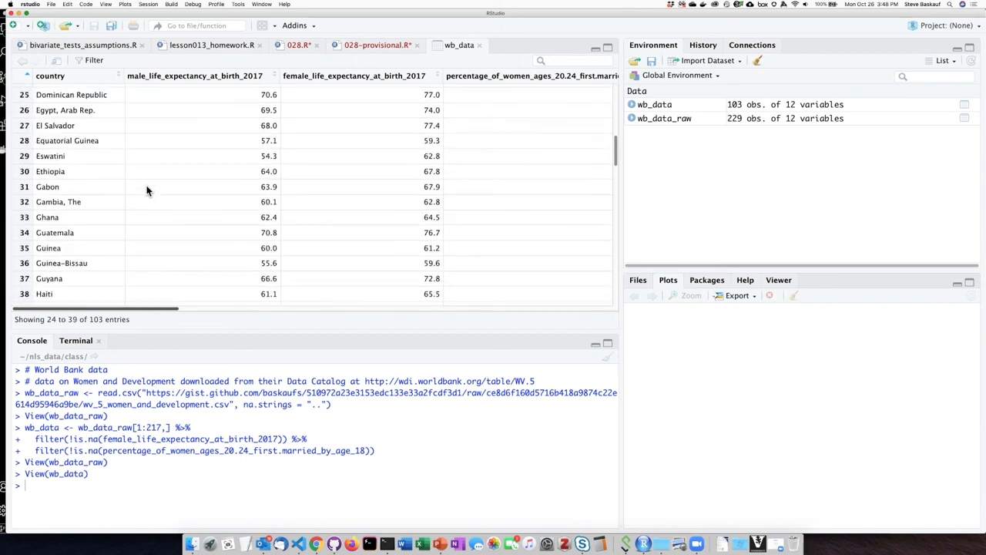
scroll(down, 3)
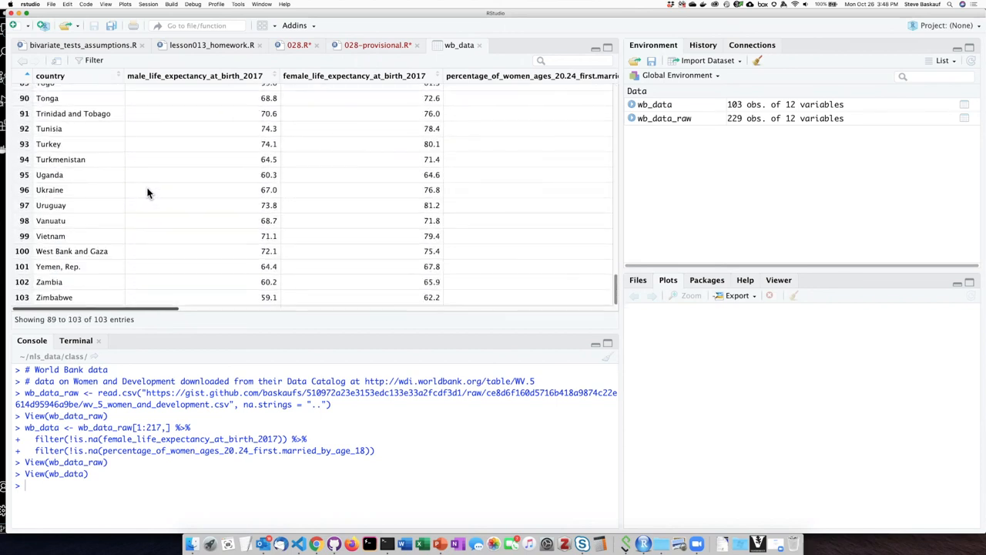
mouse_move(99, 256)
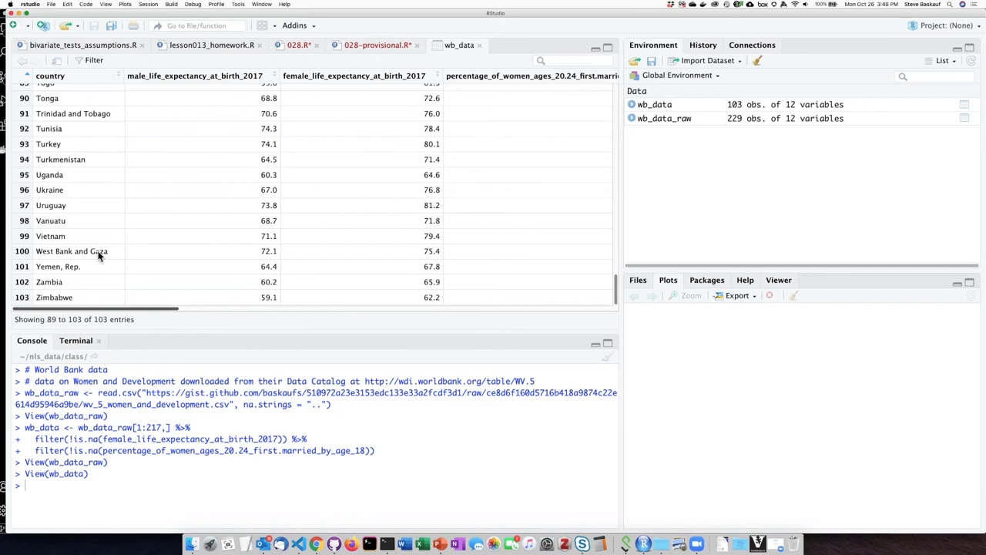
click(378, 45)
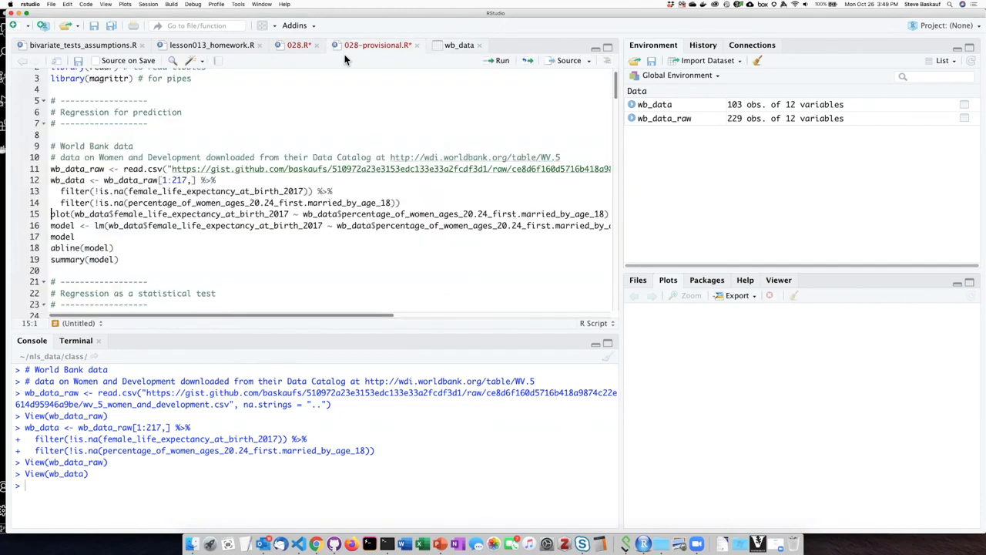